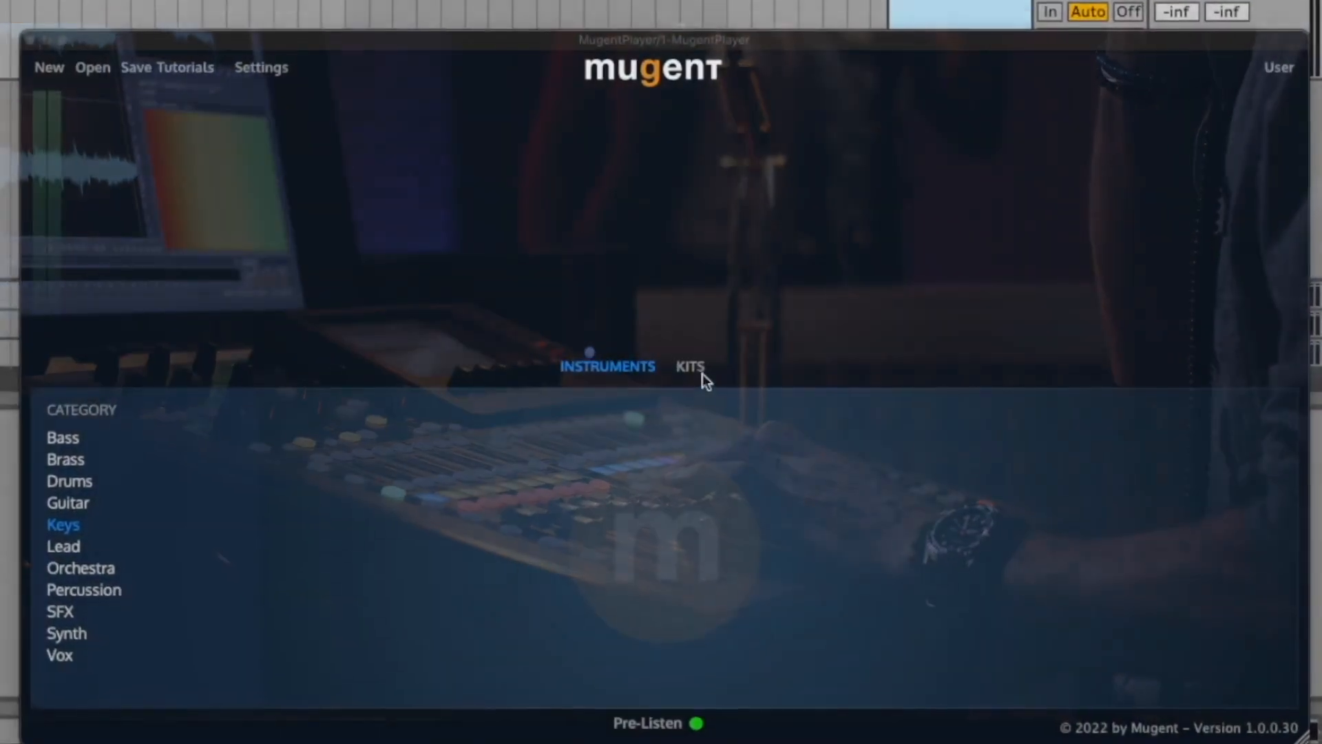
# Browse the KITS list and show the House genre to reach the Pop House kit.
pyautogui.click(690, 366)
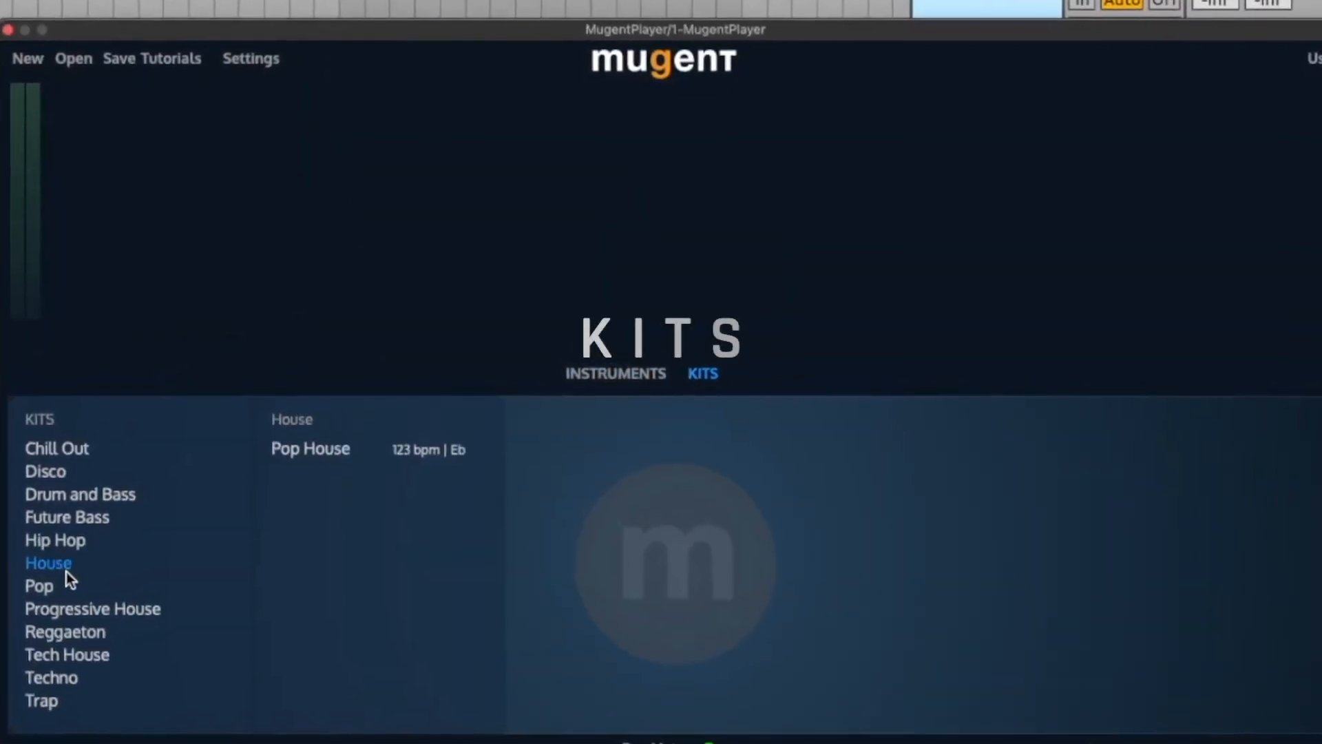
pyautogui.click(310, 449)
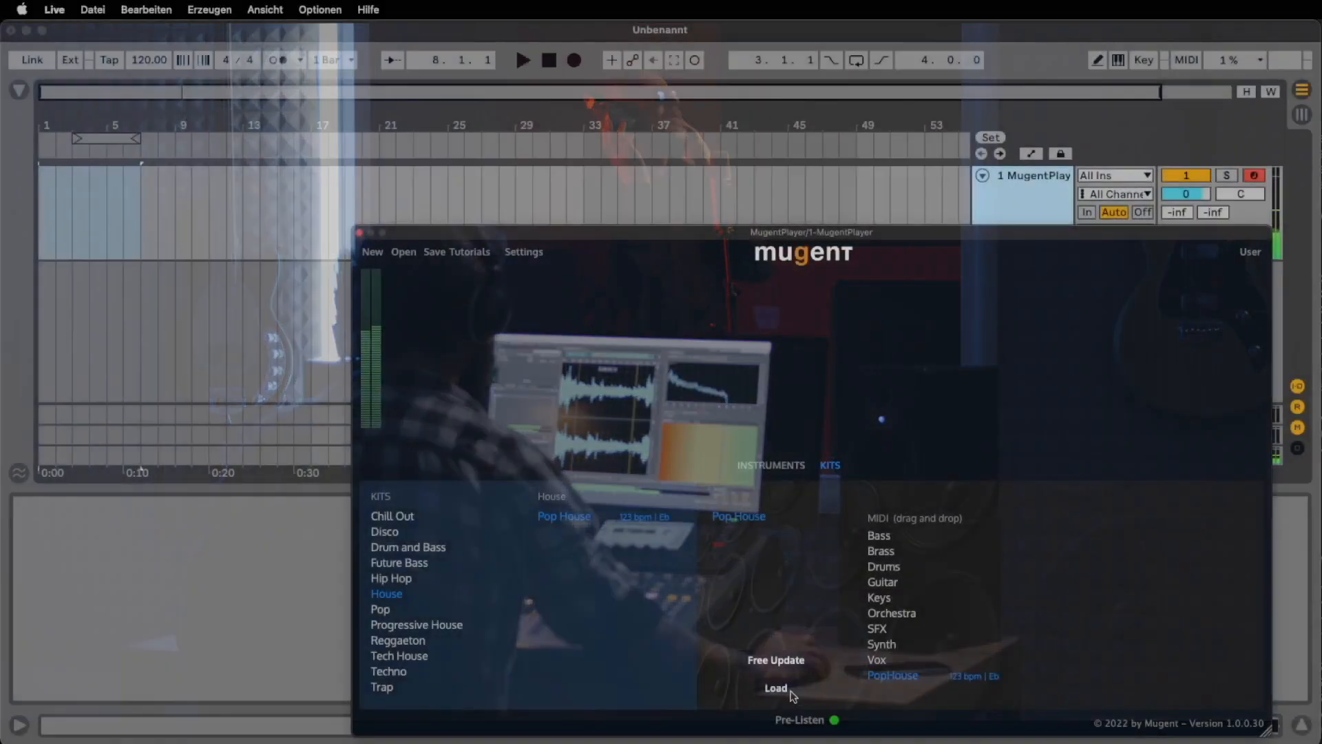
# Load the Pop House kit (123 bpm, Eb) so its piano, pad, strings and SFX parts play in Live.
pyautogui.click(775, 688)
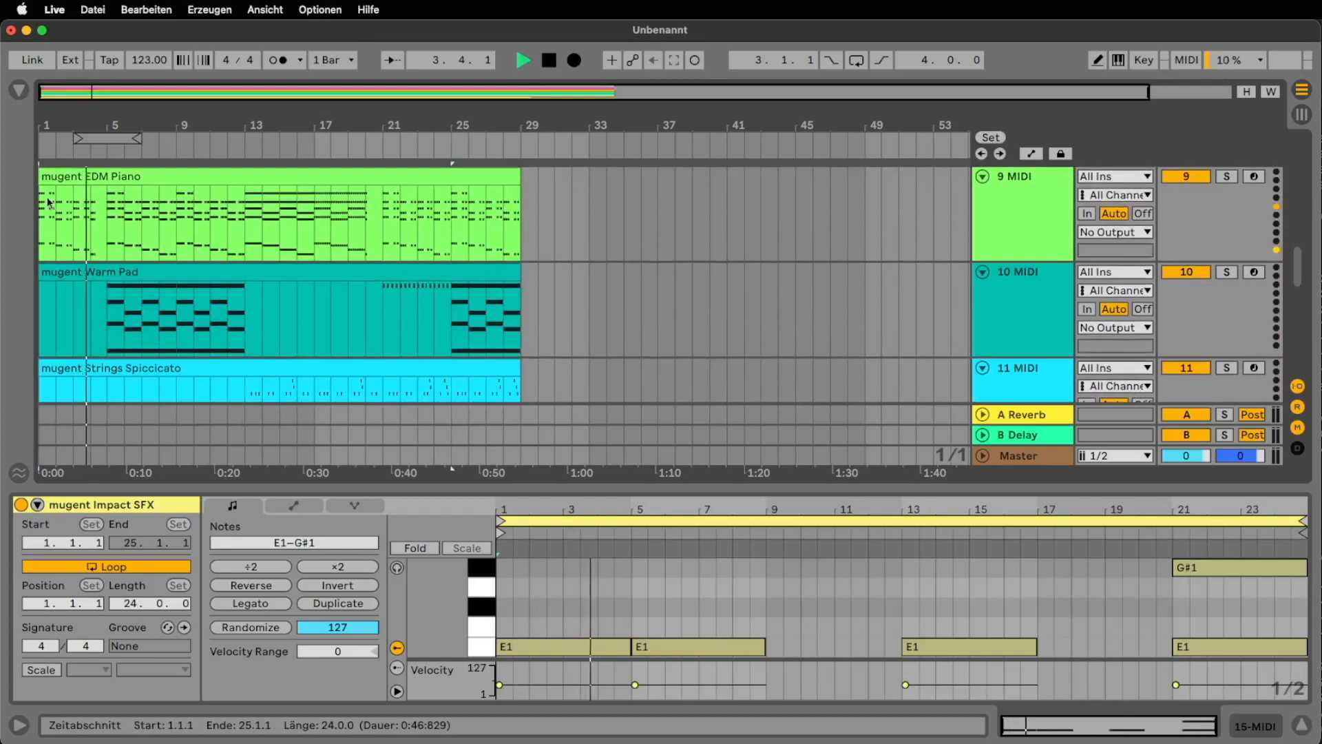
pyautogui.click(48, 200)
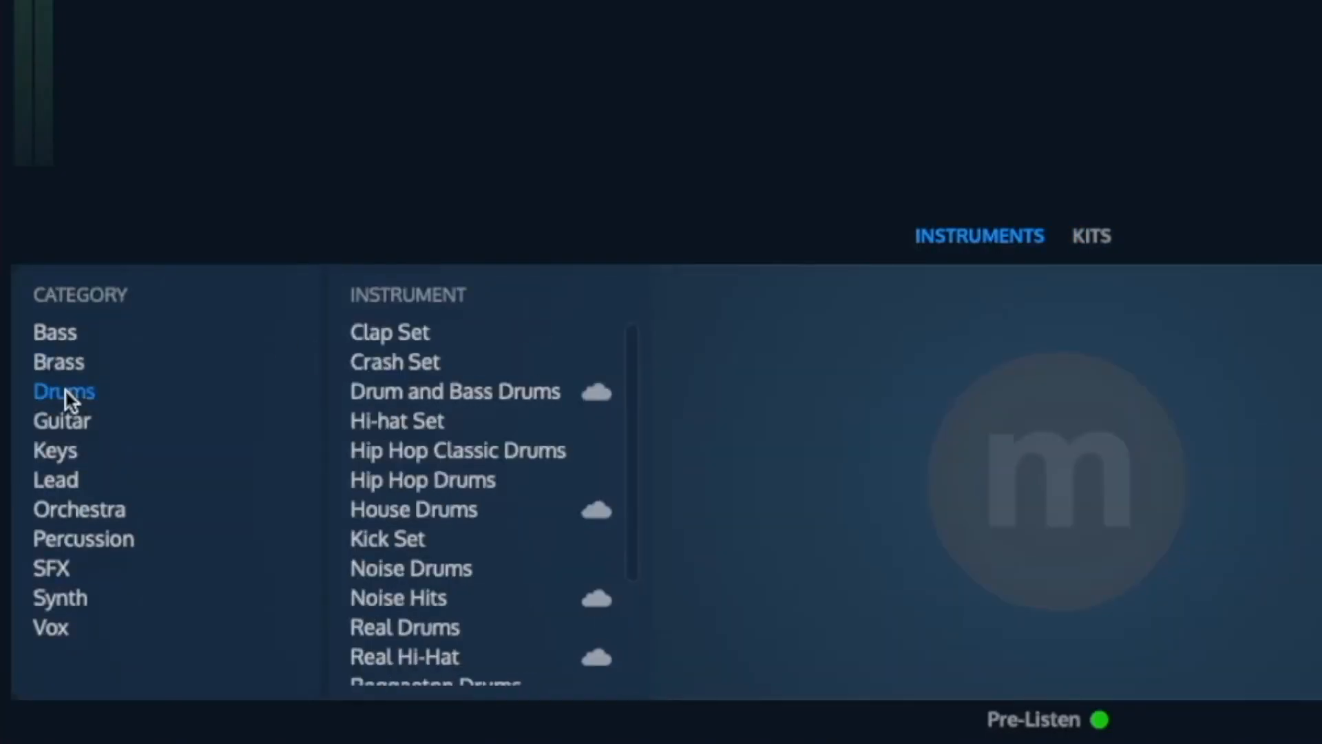
# Show Hip Hop Classic Drums' MIDI grooves such as HipHopChill and HipHopOldschool (94 bpm).
pyautogui.click(458, 450)
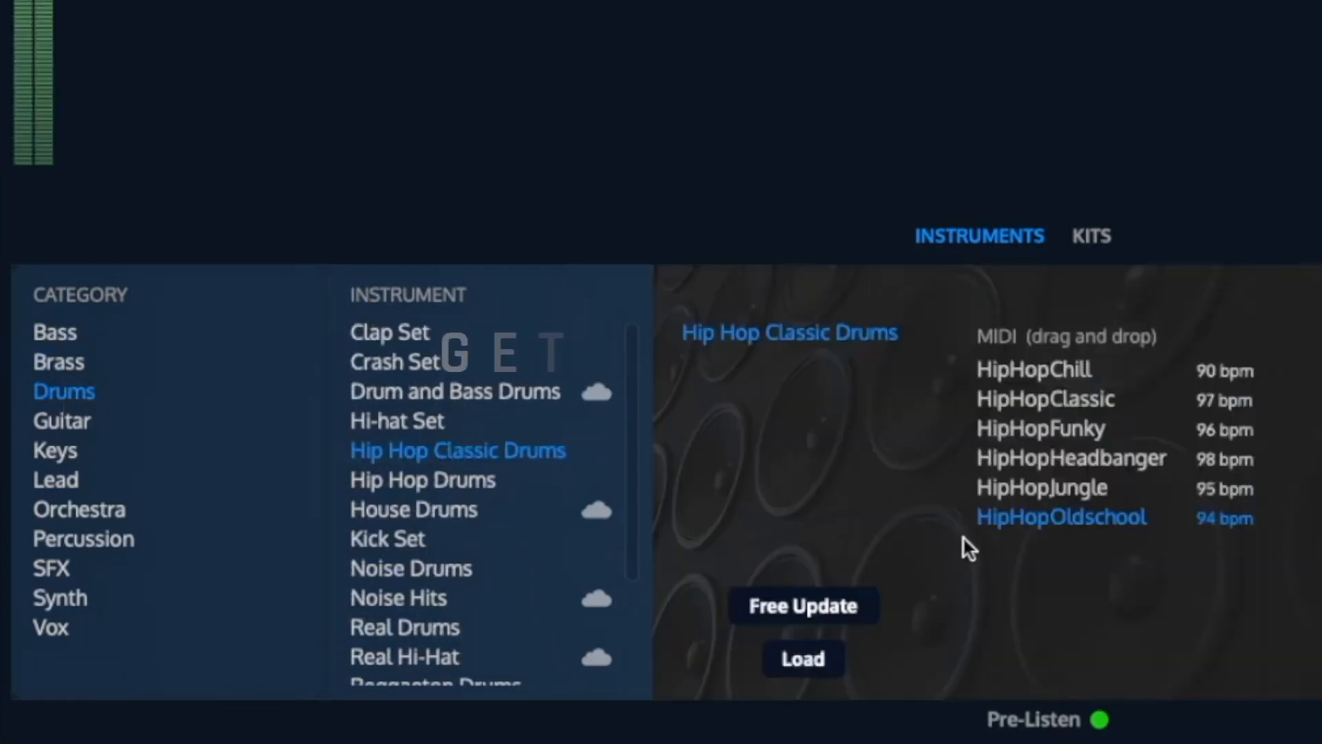